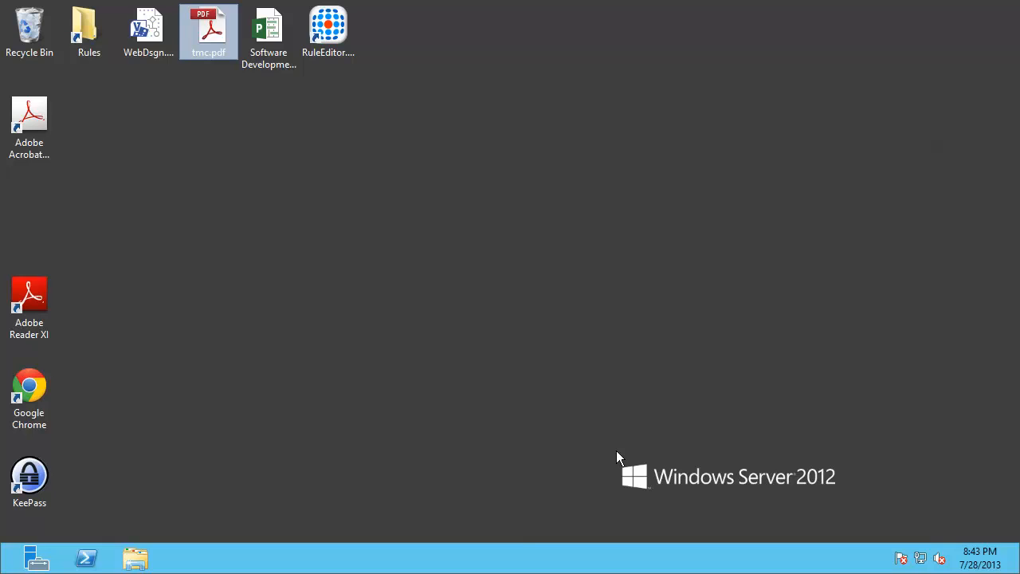
pyautogui.moveTo(495, 414)
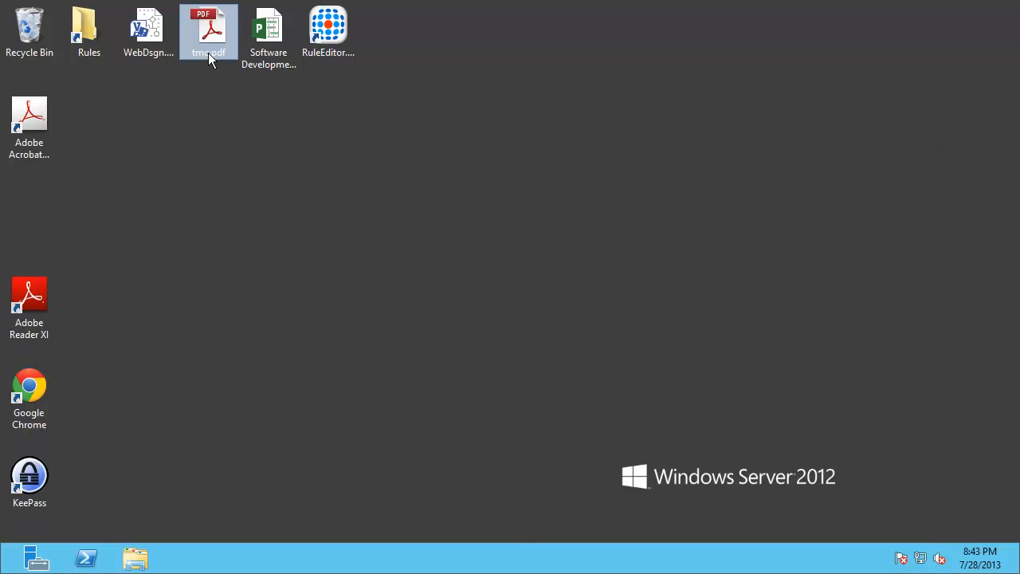
# Check tmc.pdf's default program and view it in that PDF program, then close it.
pyautogui.rightClick(207, 32)
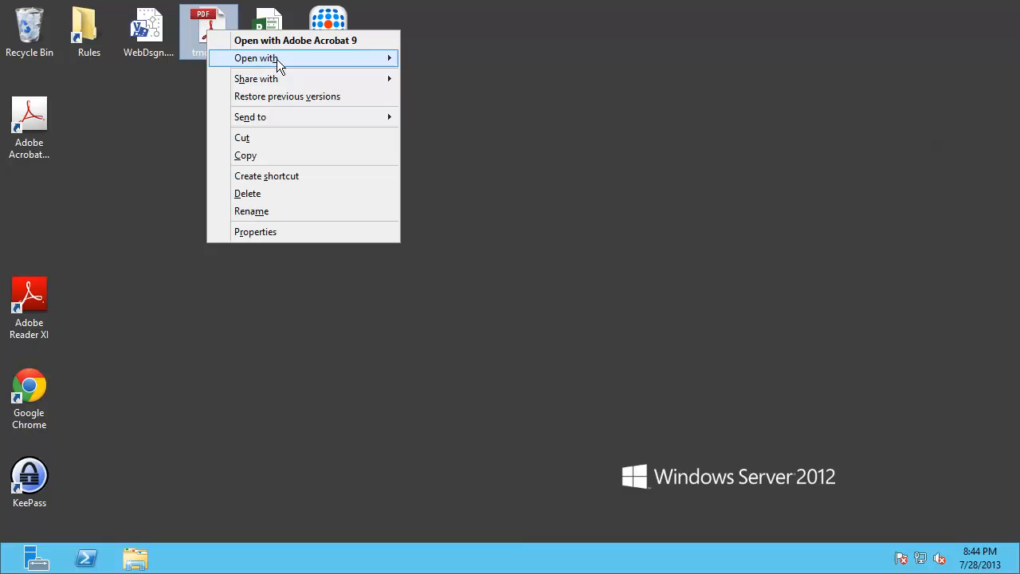
pyautogui.moveTo(278, 57)
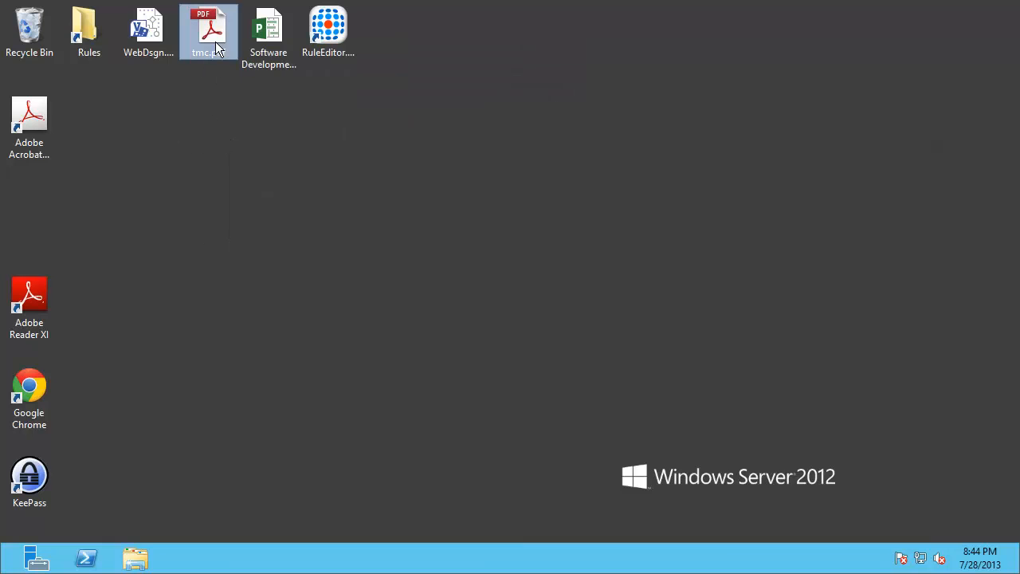
pyautogui.doubleClick(209, 29)
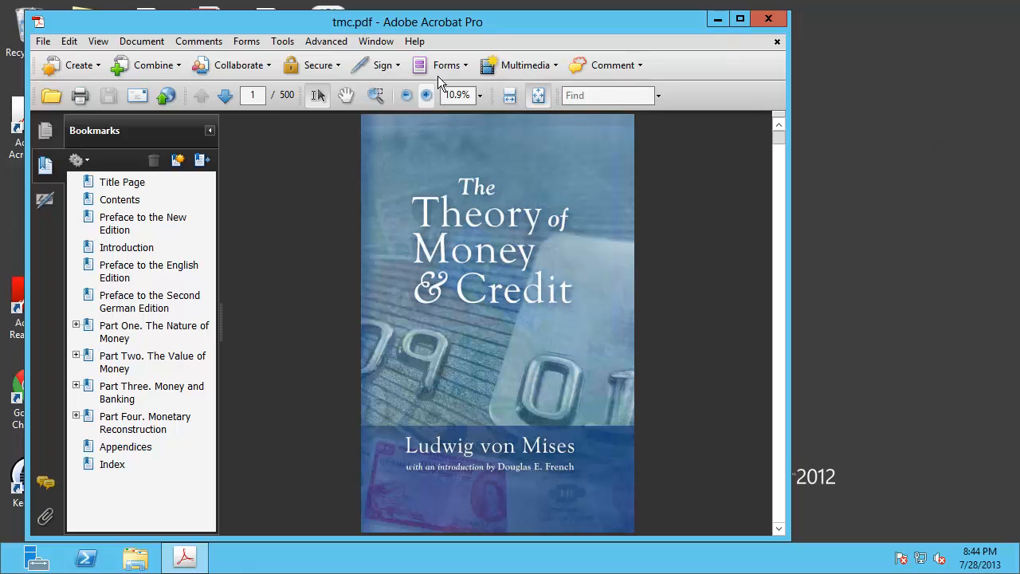
pyautogui.click(414, 41)
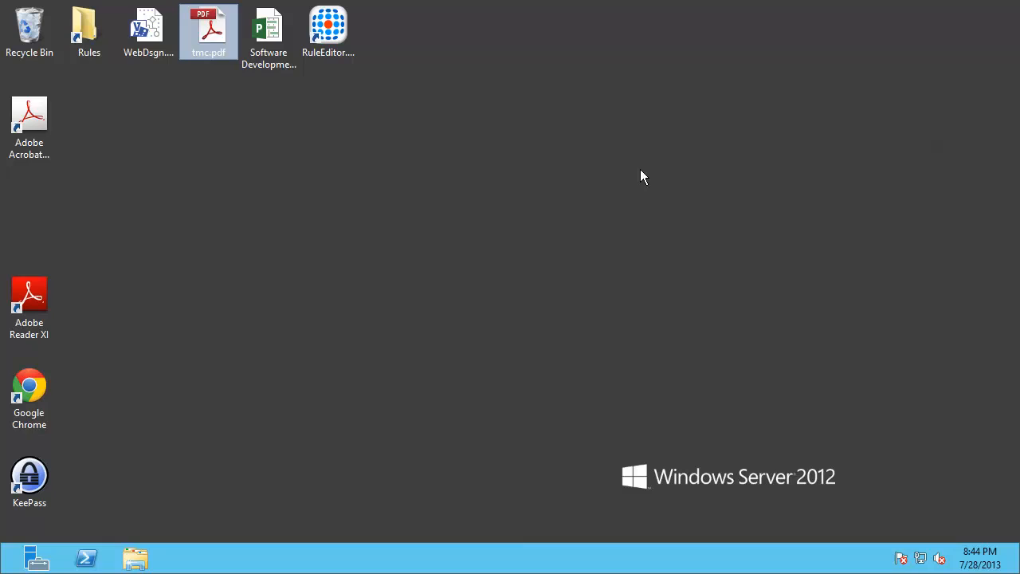
pyautogui.moveTo(560, 214)
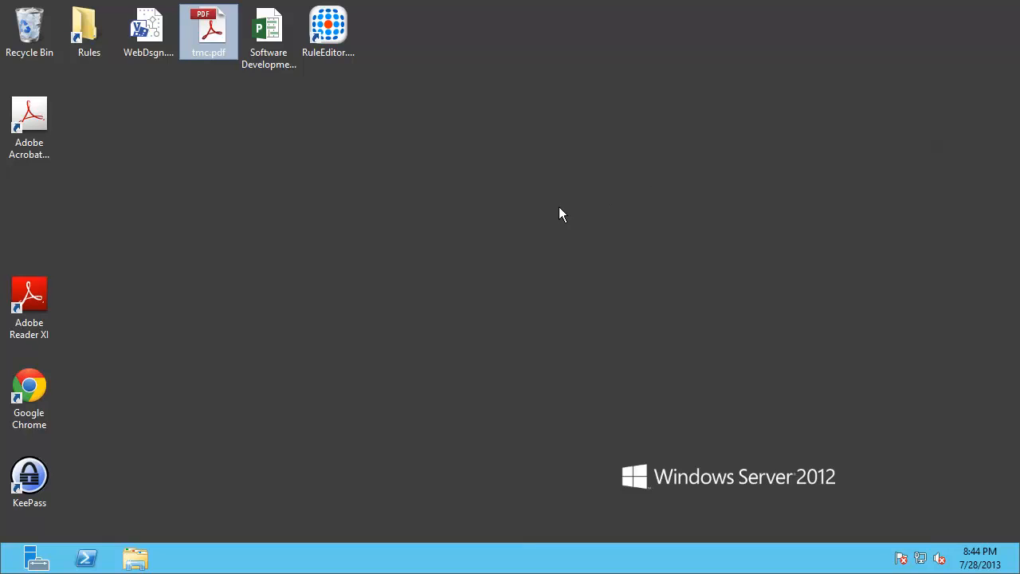
pyautogui.moveTo(449, 328)
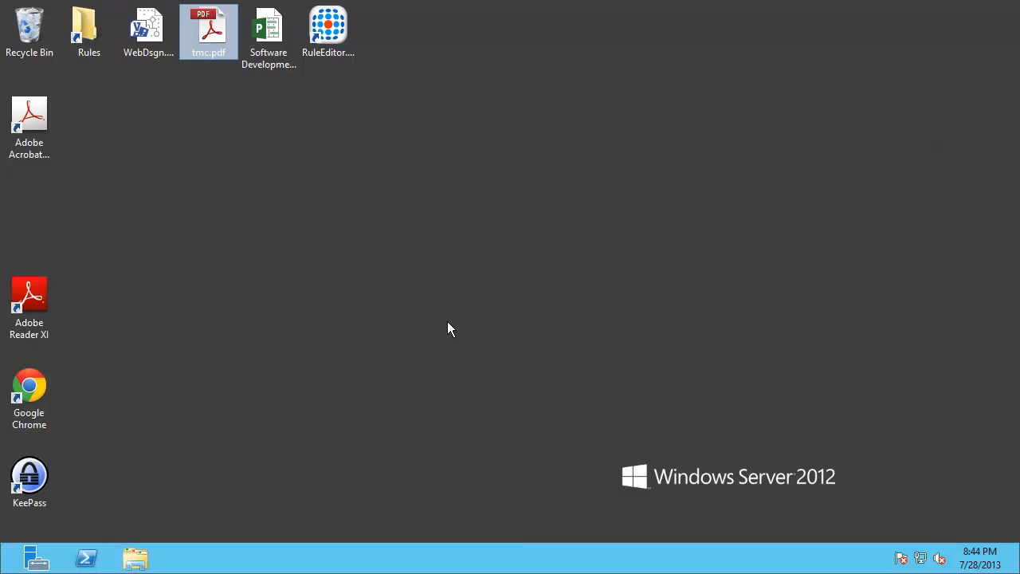
pyautogui.moveTo(385, 369)
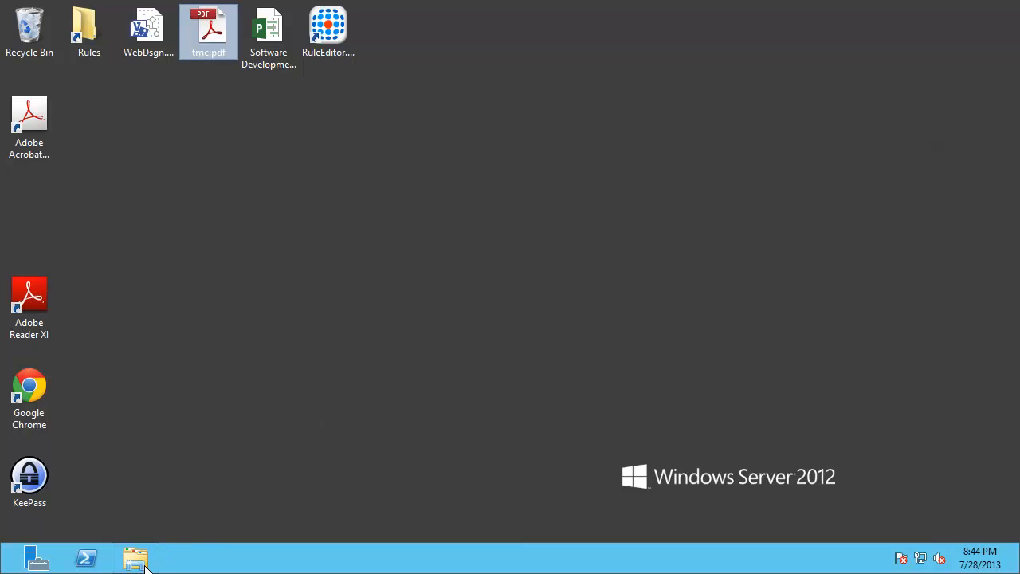
# Copy acrobat9.fxr from the Staging folder and go to the Rules folder.
pyautogui.click(135, 558)
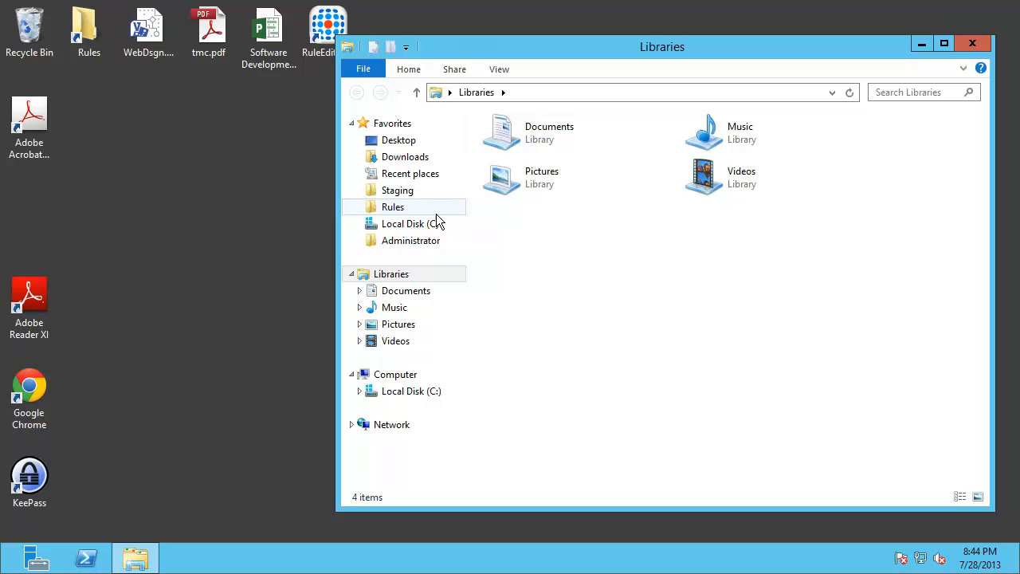
pyautogui.click(398, 189)
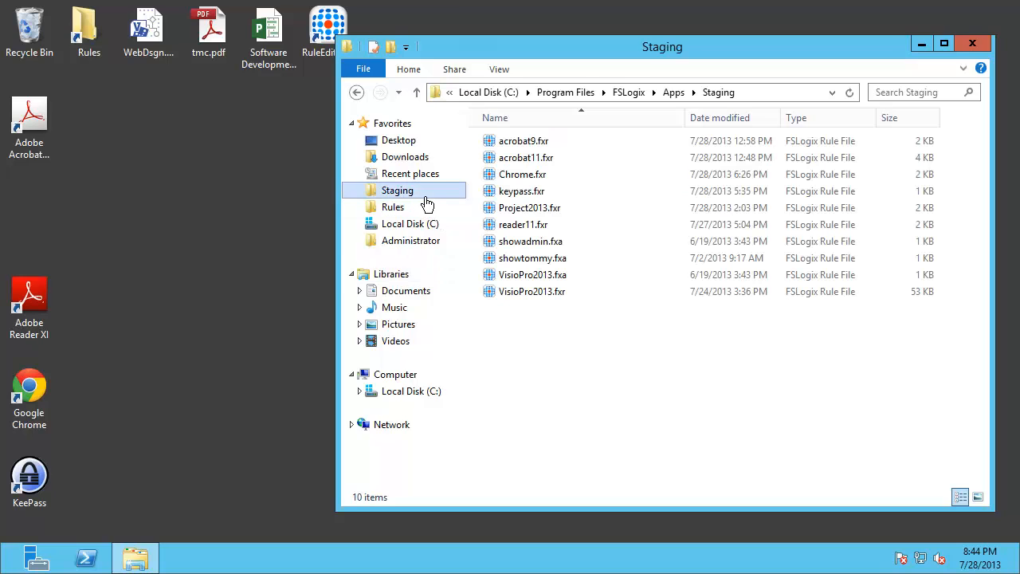
pyautogui.moveTo(526, 157)
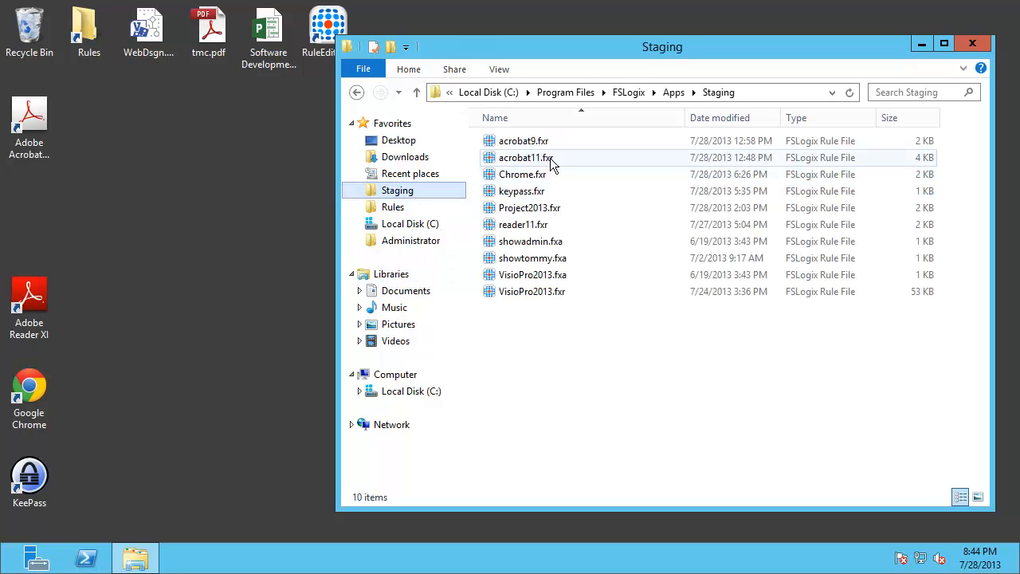
pyautogui.click(523, 140)
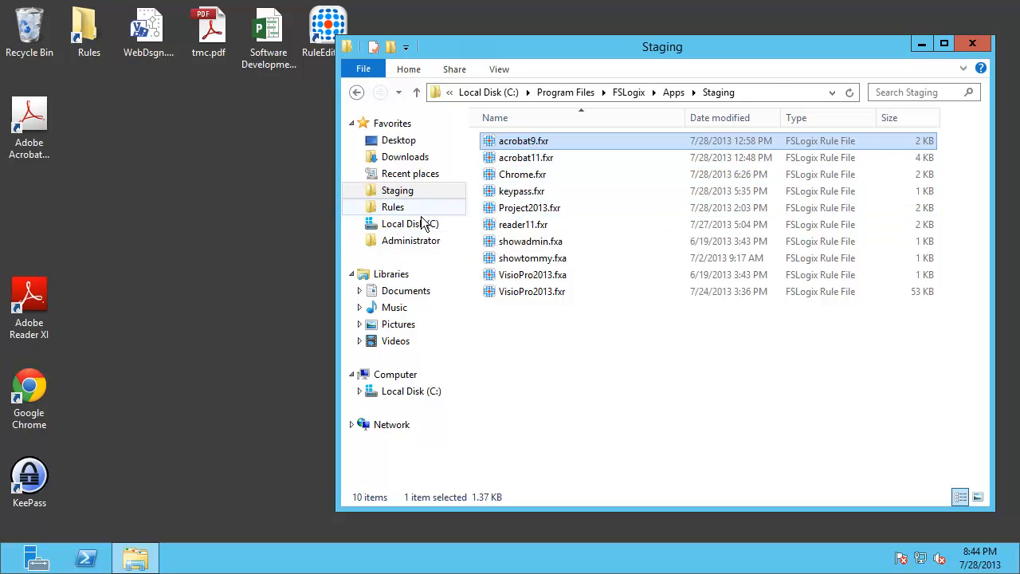
pyautogui.click(392, 207)
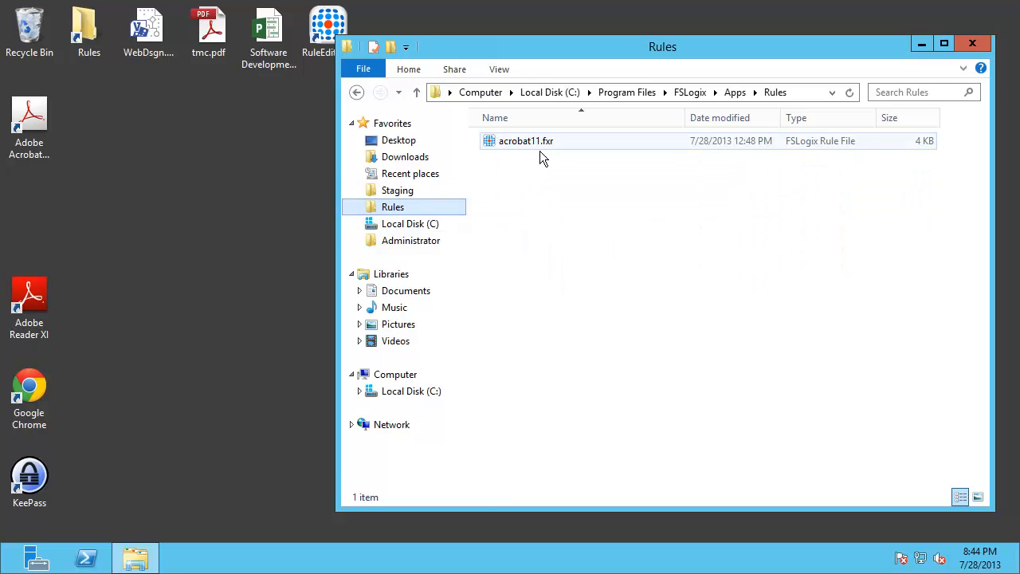
# Delete acrobat11.fxr from Rules (confirm Yes) and paste acrobat9.fxr in its place.
pyautogui.click(526, 141)
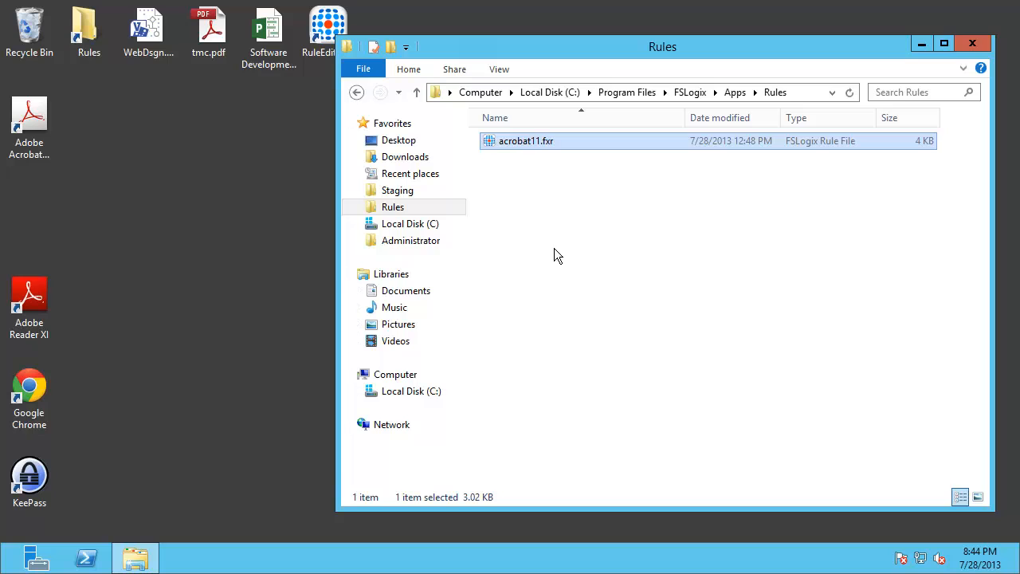
pyautogui.press('Delete')
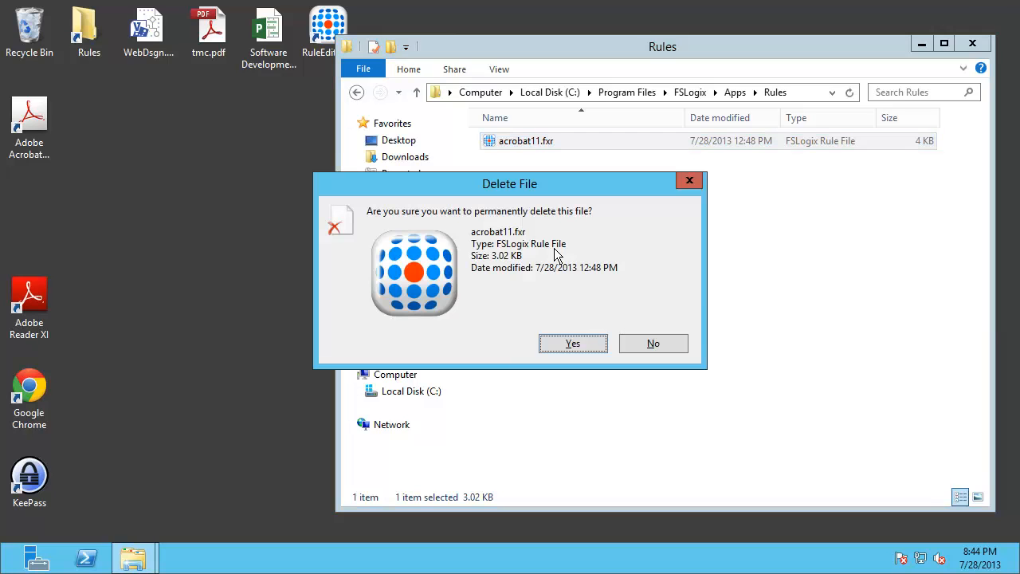
pyautogui.click(572, 343)
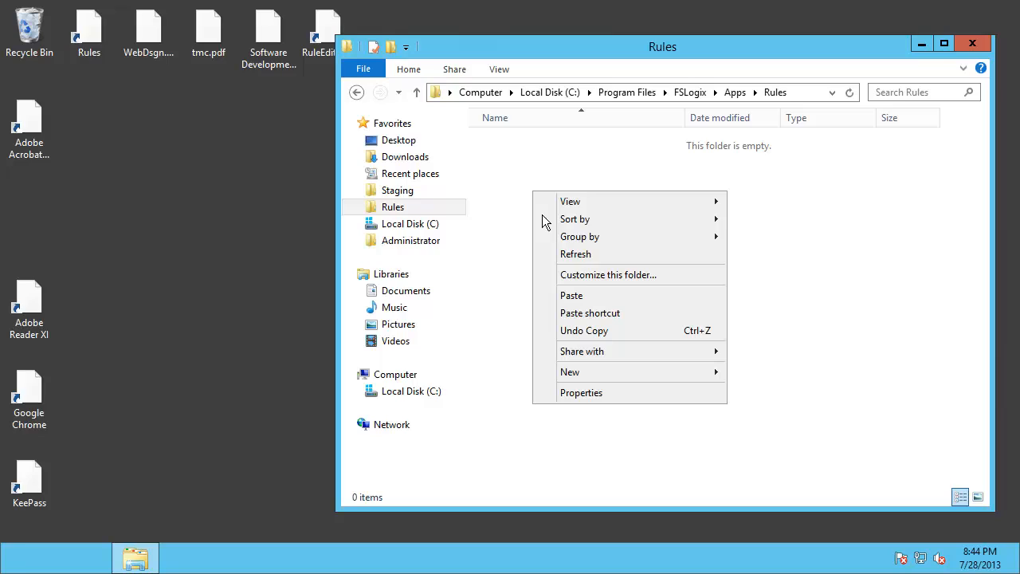
pyautogui.click(570, 294)
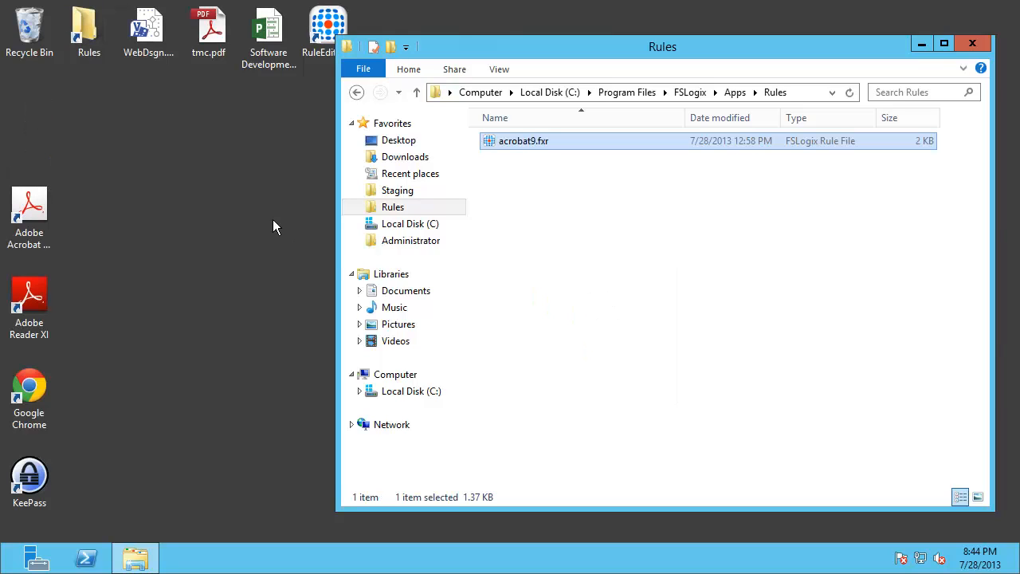
pyautogui.click(972, 43)
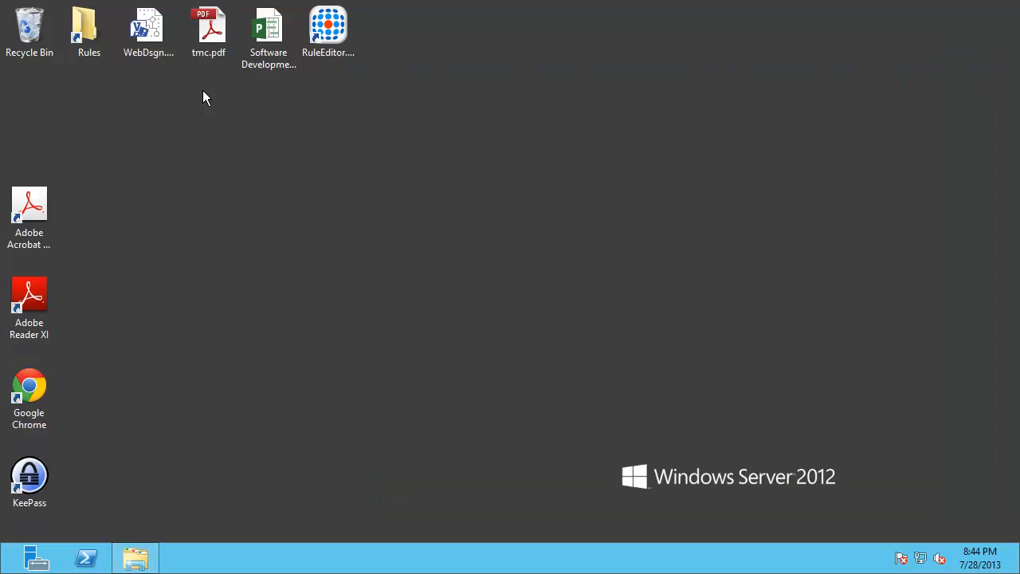
pyautogui.rightClick(209, 28)
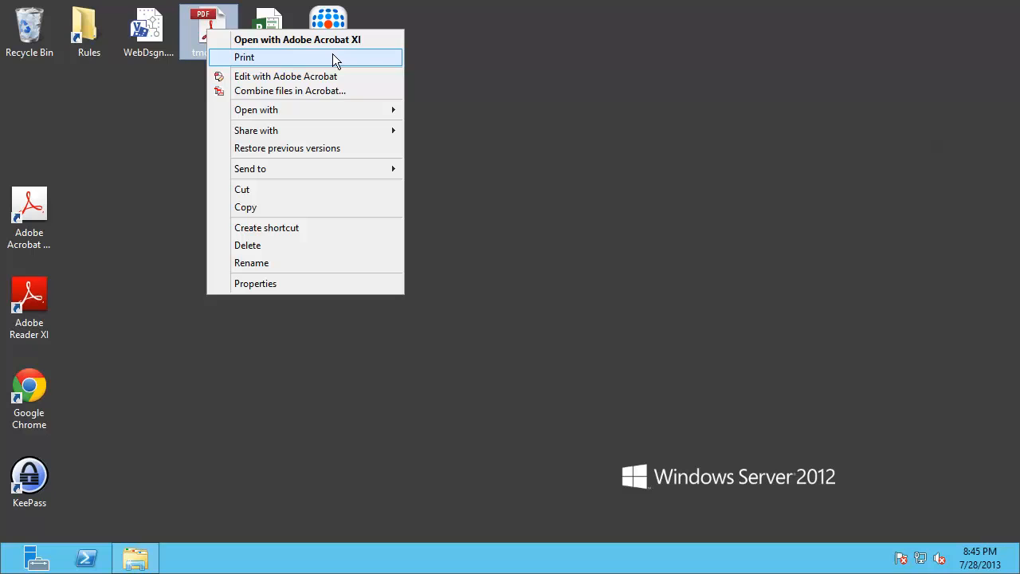
pyautogui.moveTo(360, 89)
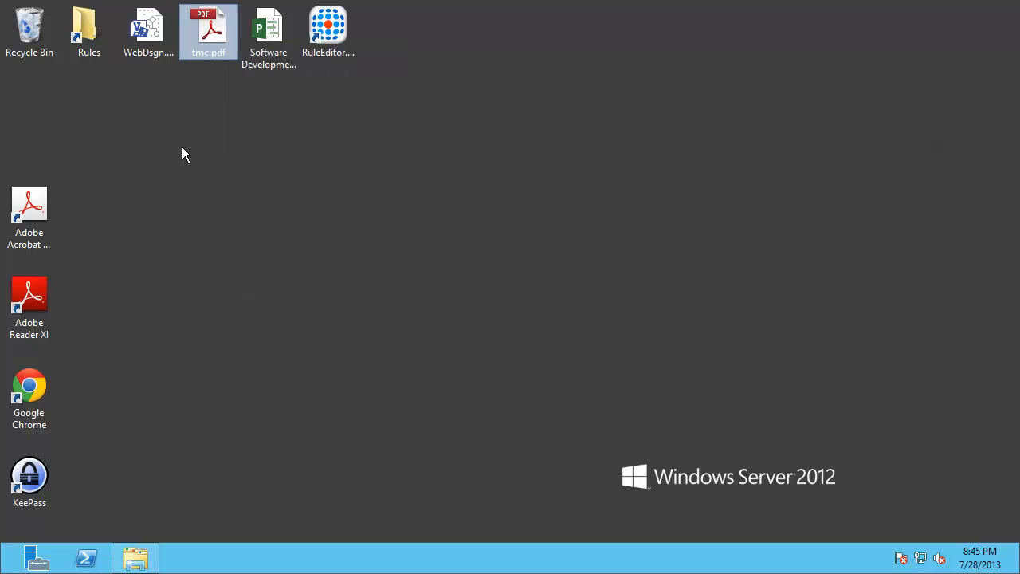
pyautogui.doubleClick(207, 29)
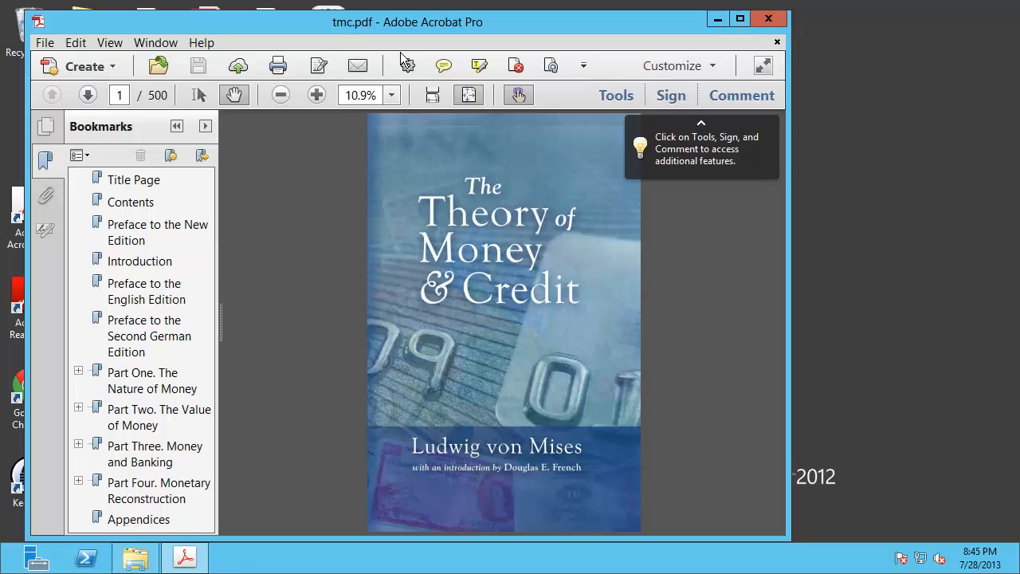
pyautogui.click(201, 41)
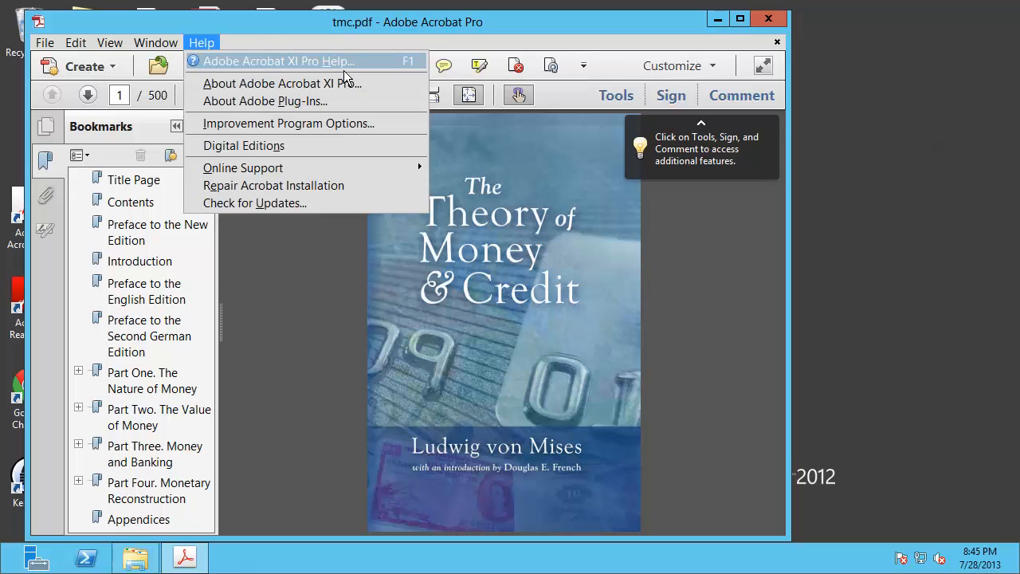
pyautogui.click(768, 19)
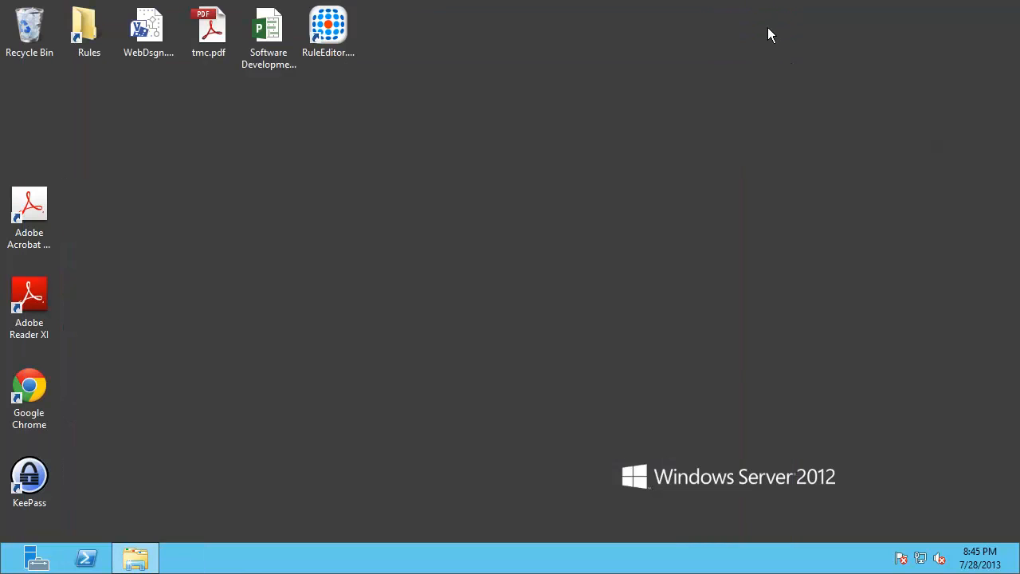
pyautogui.moveTo(668, 118)
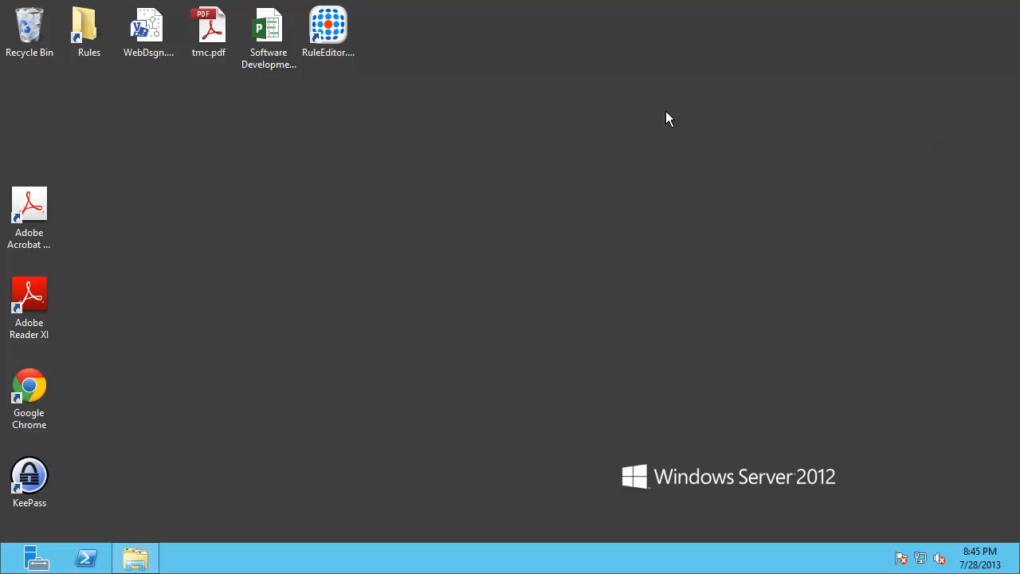
pyautogui.moveTo(630, 217)
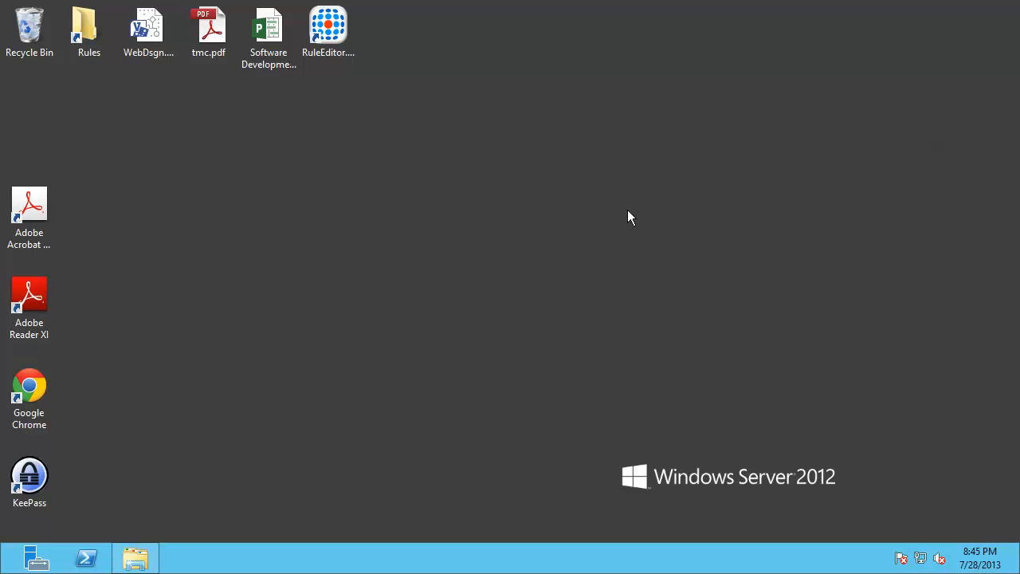
pyautogui.moveTo(532, 271)
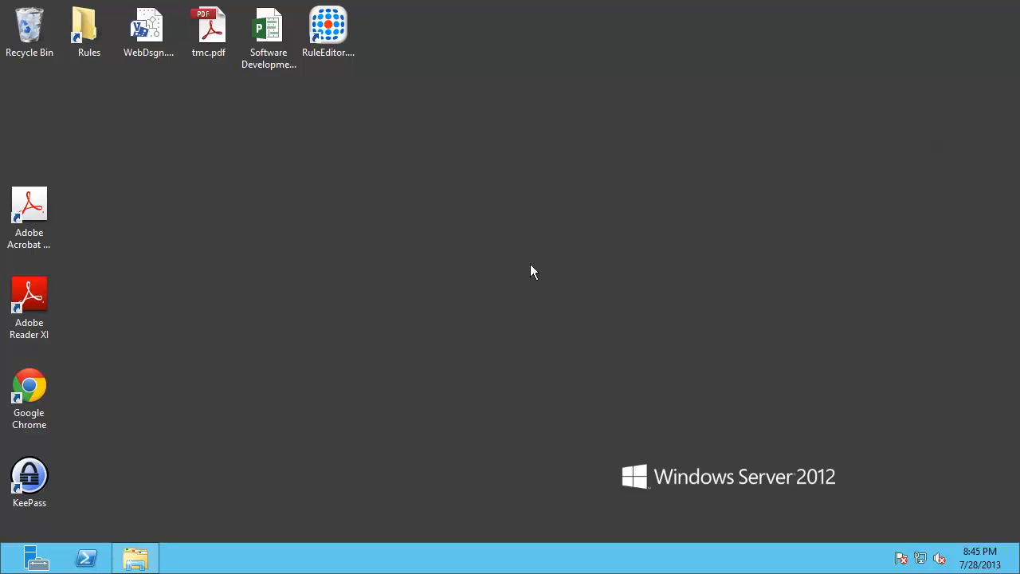
pyautogui.moveTo(526, 274)
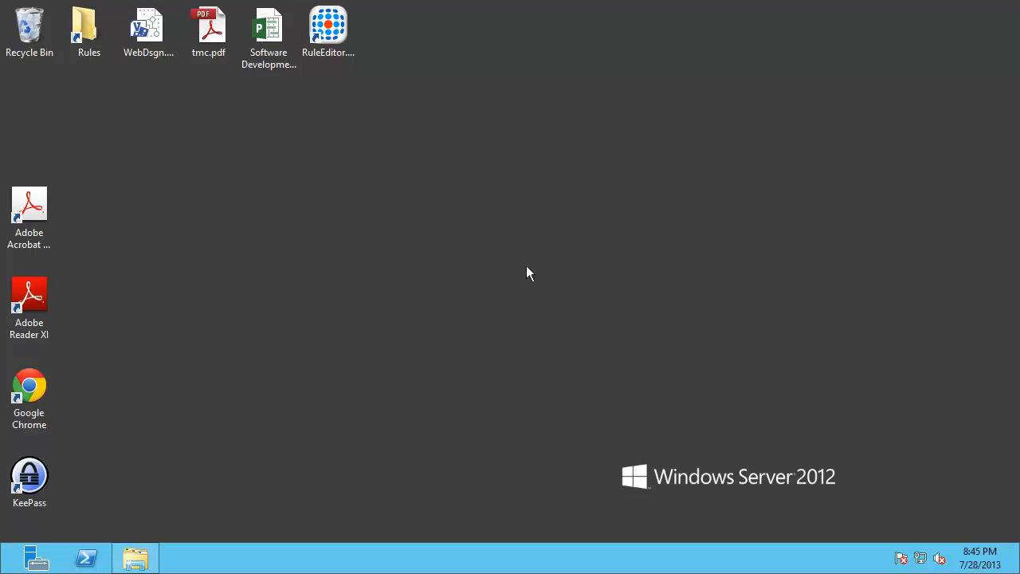
# Copy acrobat11.fxr from Staging into Rules and delete acrobat9.fxr, confirming Yes.
pyautogui.click(133, 556)
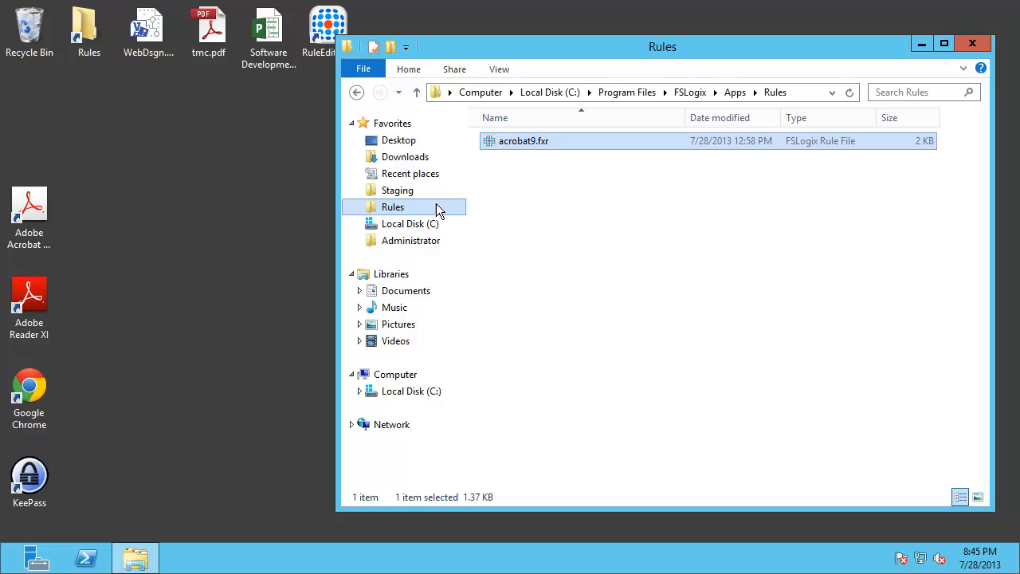
pyautogui.click(397, 190)
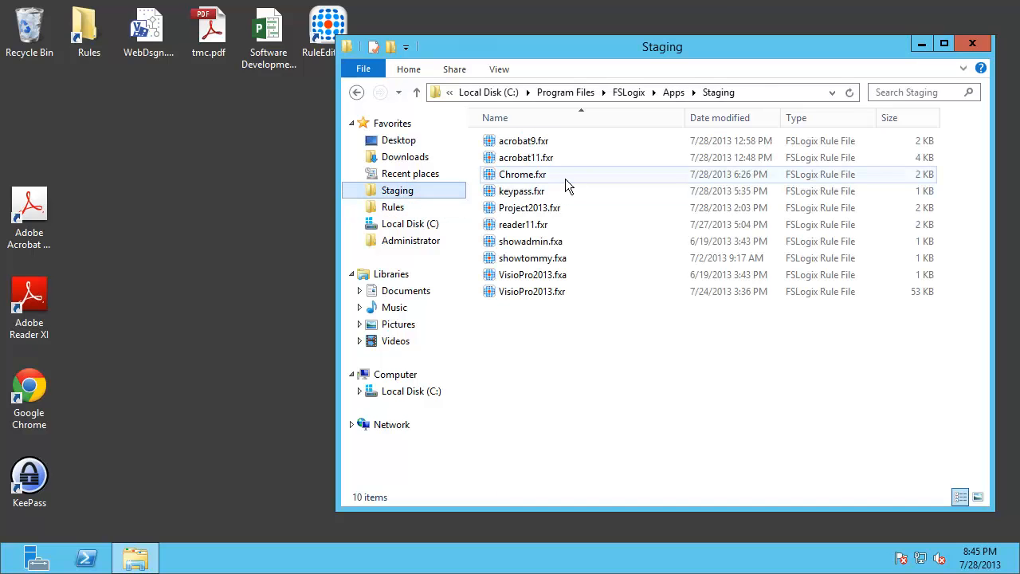
pyautogui.click(525, 158)
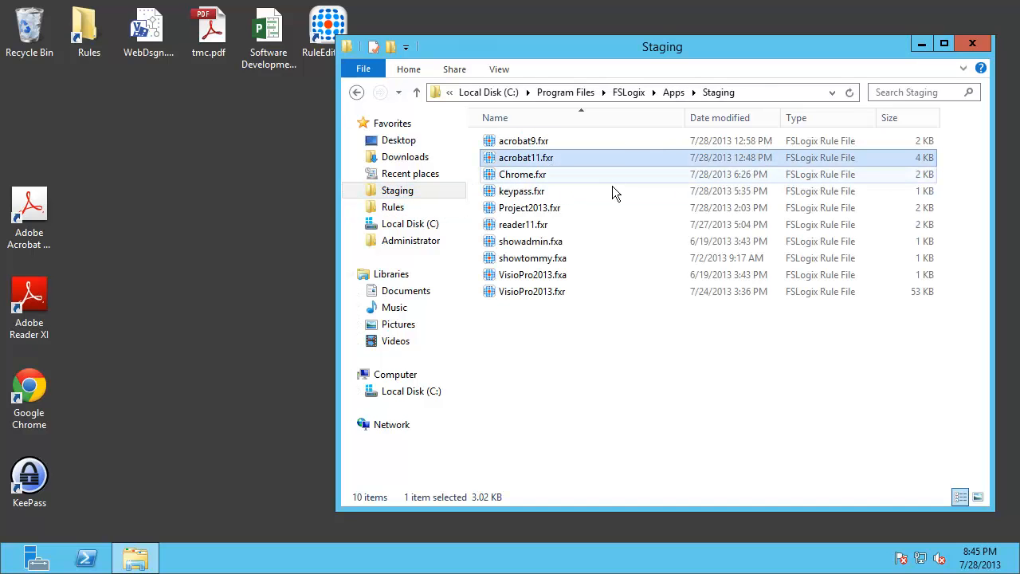
pyautogui.click(392, 207)
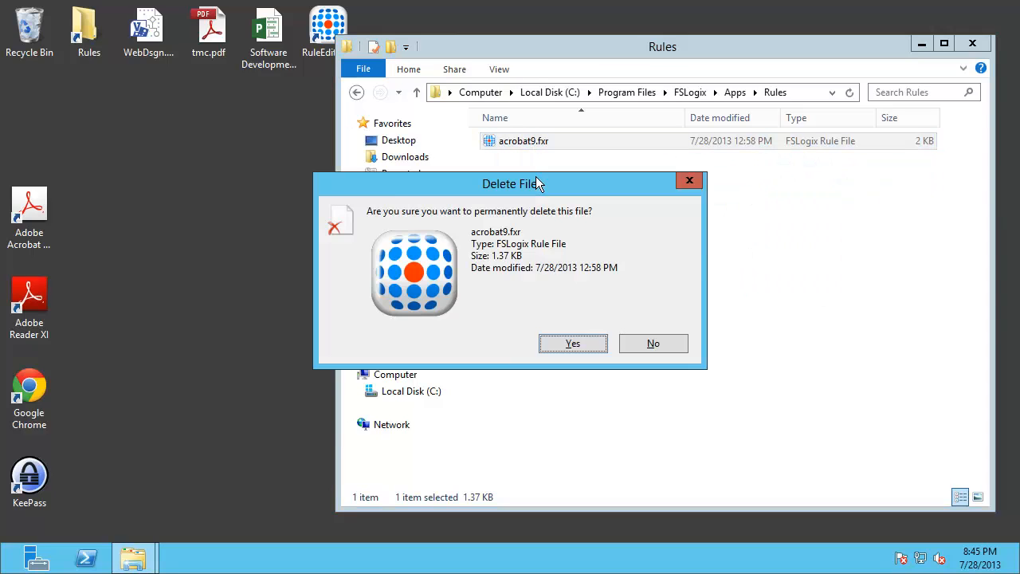
pyautogui.click(572, 345)
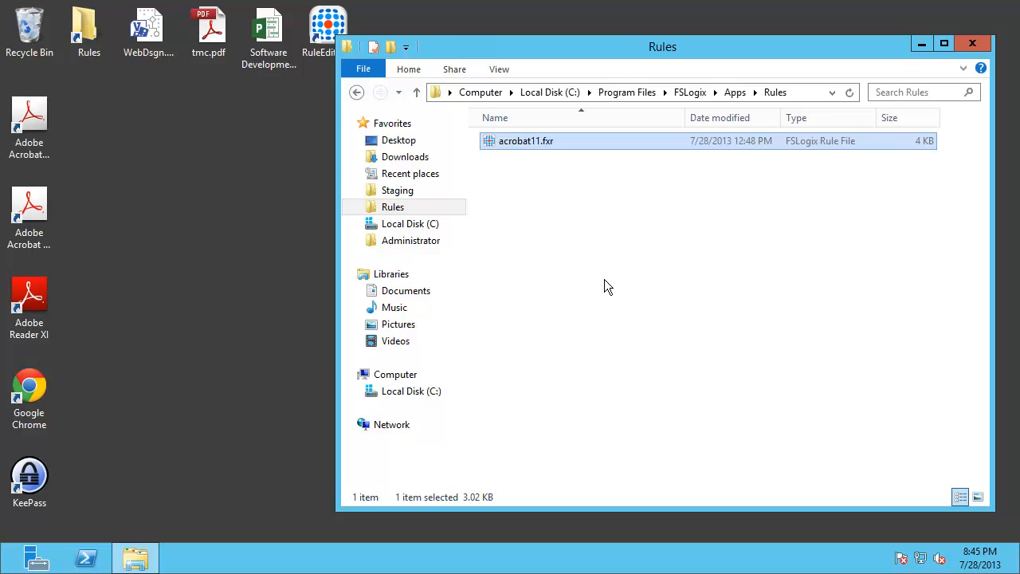
pyautogui.moveTo(229, 75)
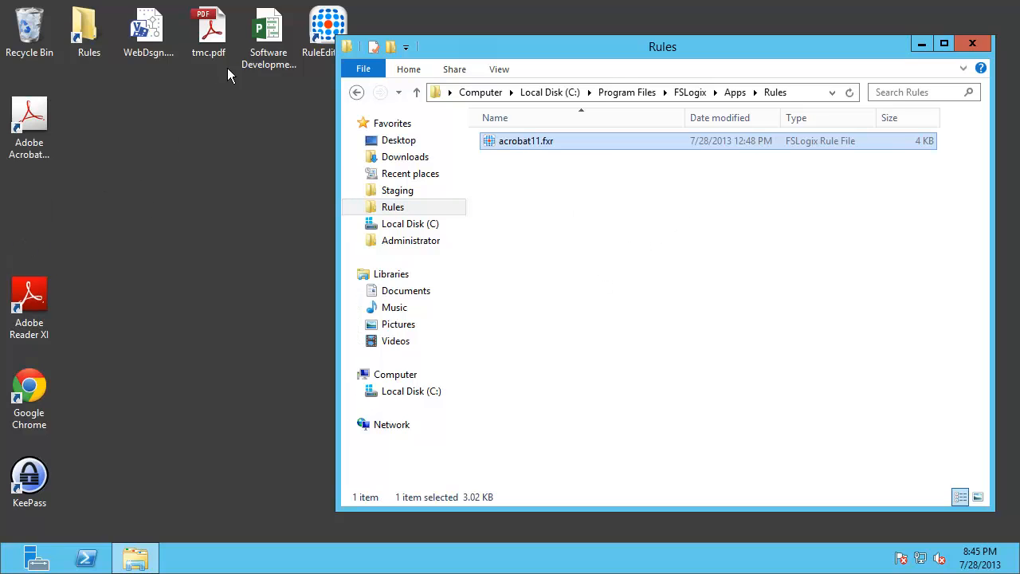
pyautogui.moveTo(209, 29)
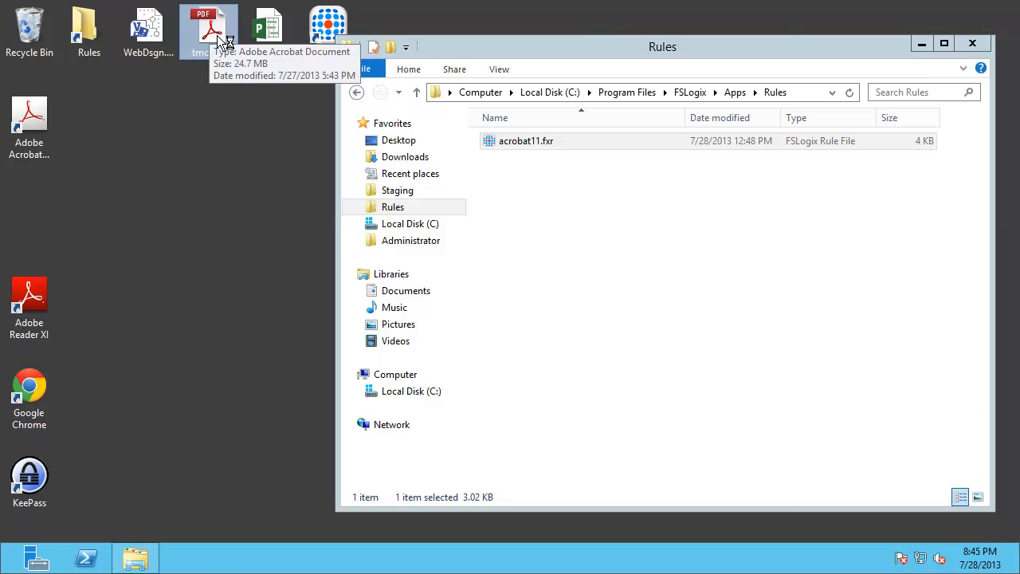
# View tmc.pdf from the desktop to see which Acrobat Pro version now handles it.
pyautogui.doubleClick(210, 28)
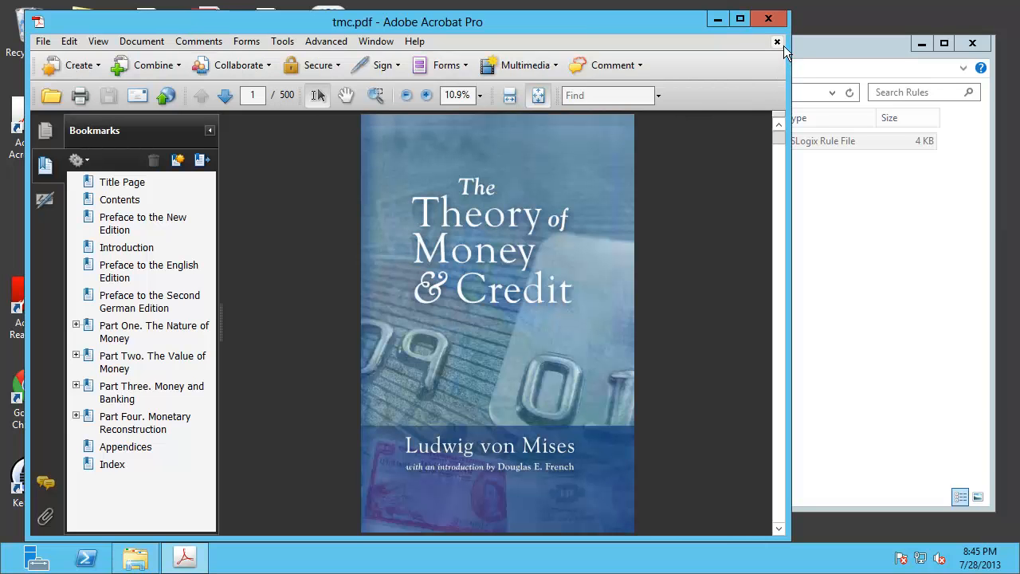